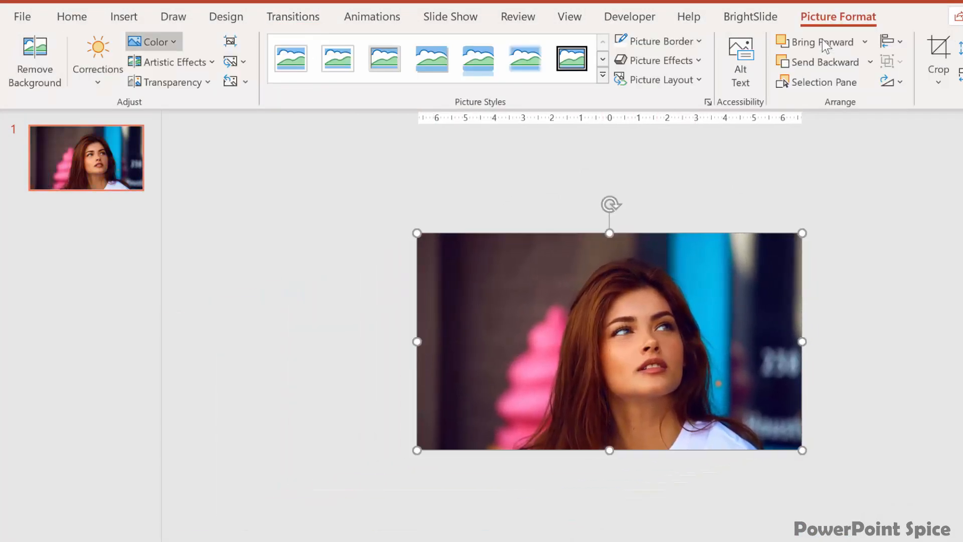
# Recolor the photo to grayscale and give the colour face strip a white Picture Border, then duplicate the slide
pyautogui.click(151, 41)
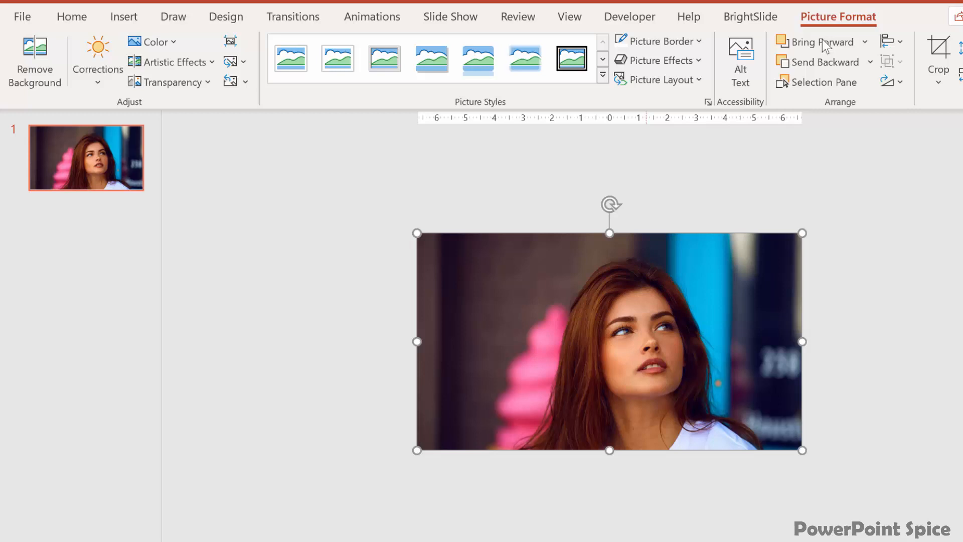
pyautogui.click(654, 42)
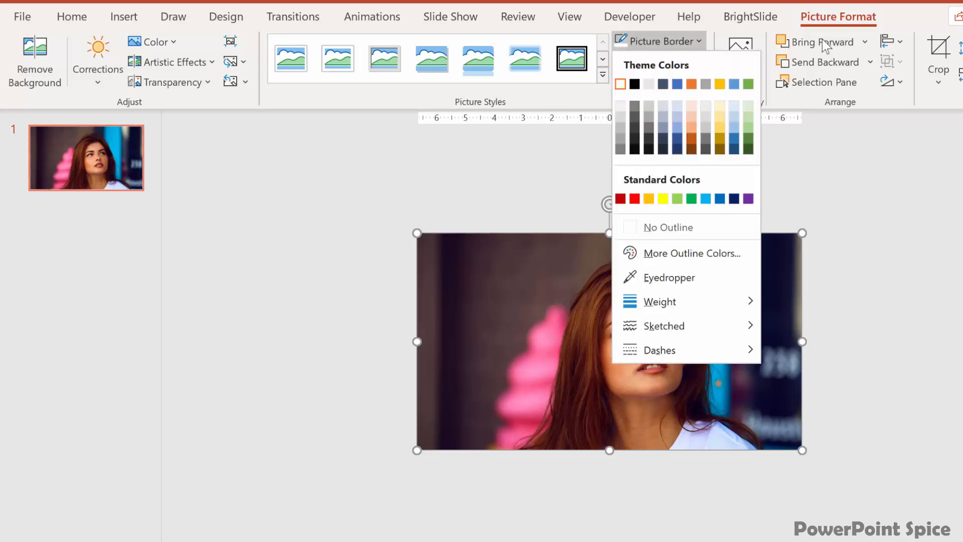
pyautogui.click(658, 301)
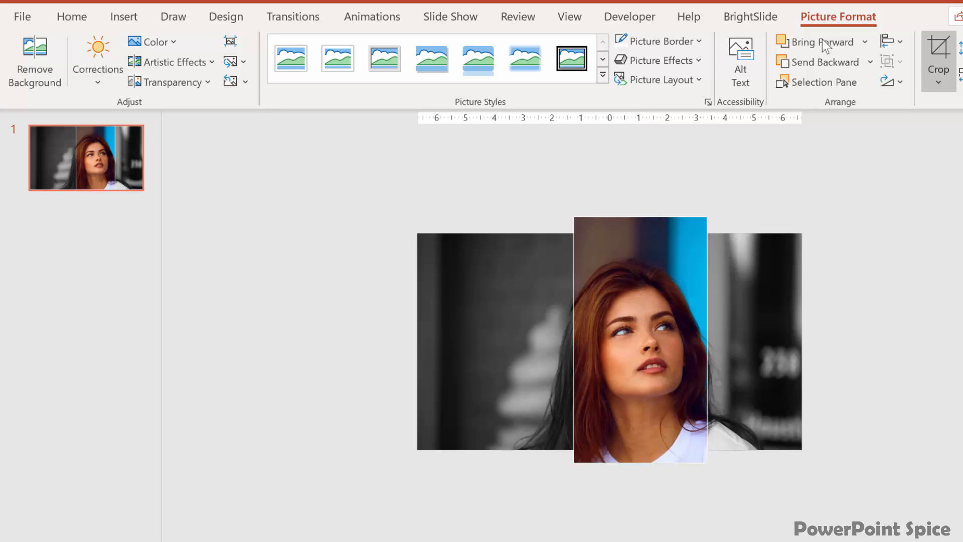
pyautogui.click(71, 16)
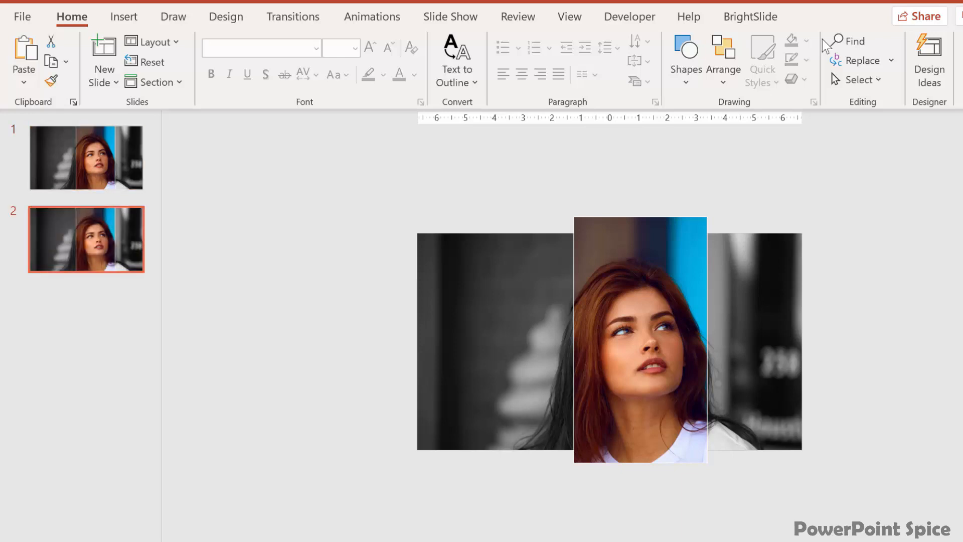
pyautogui.moveTo(86, 238)
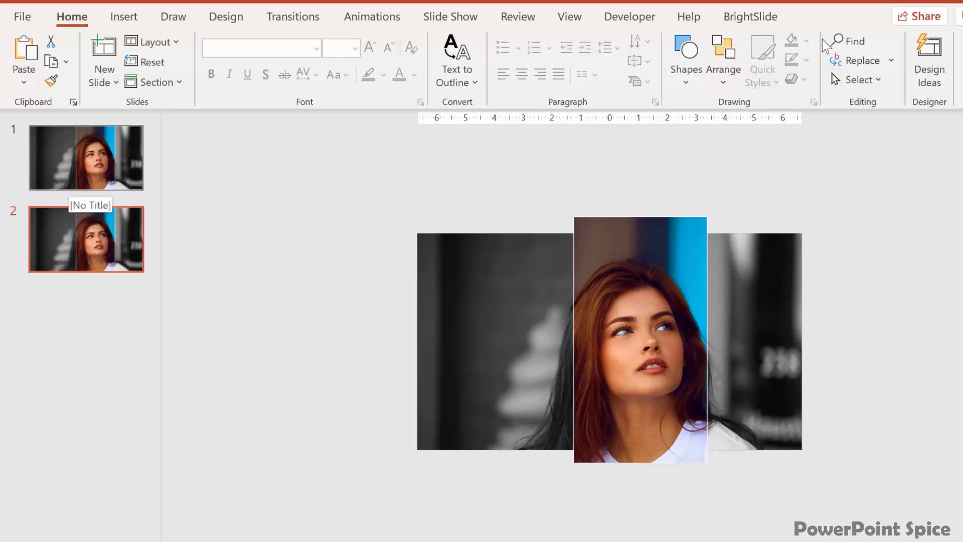
# Return to the first slide after the duplicate is created
pyautogui.click(86, 157)
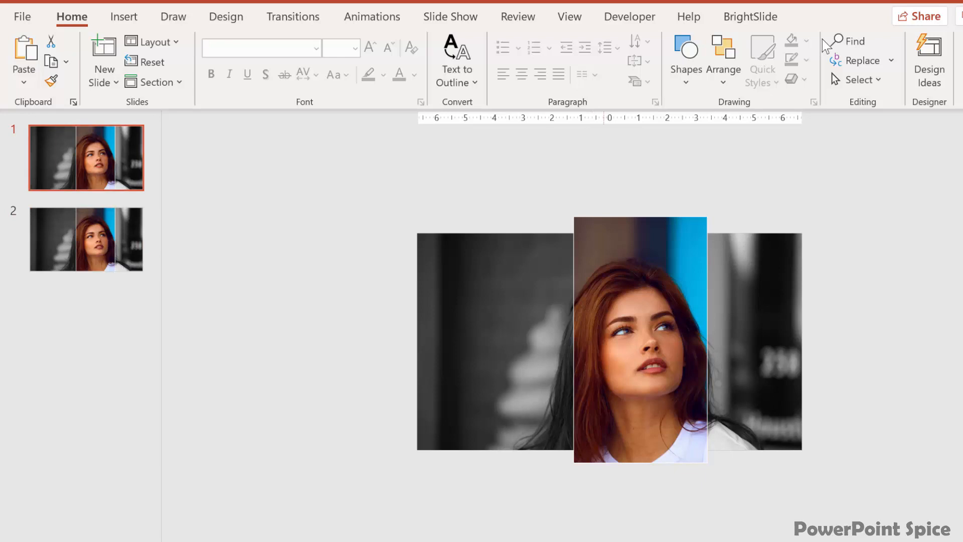
# Drag the colour strip off slide 1's left edge, leaving only the grayscale photo, and move to slide 2
pyautogui.click(640, 340)
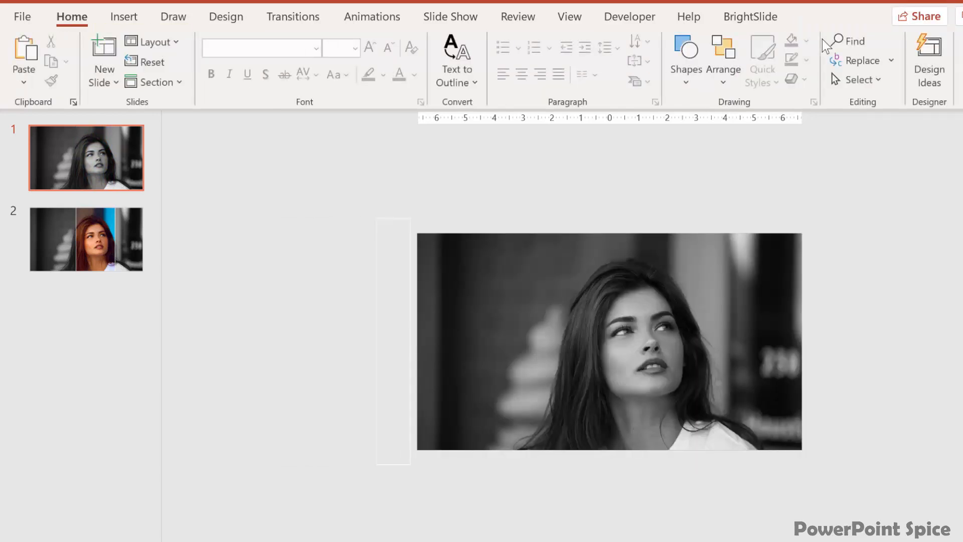
pyautogui.click(85, 239)
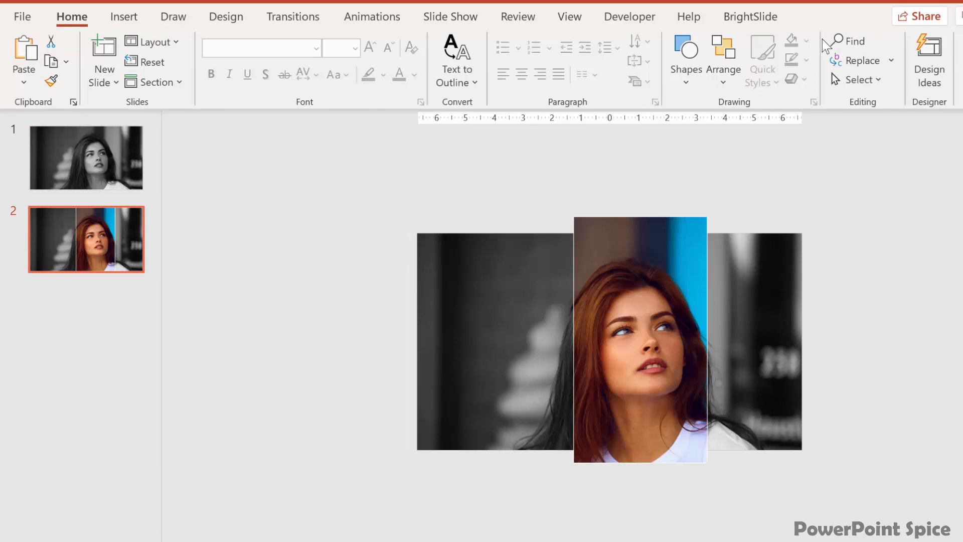
pyautogui.click(293, 16)
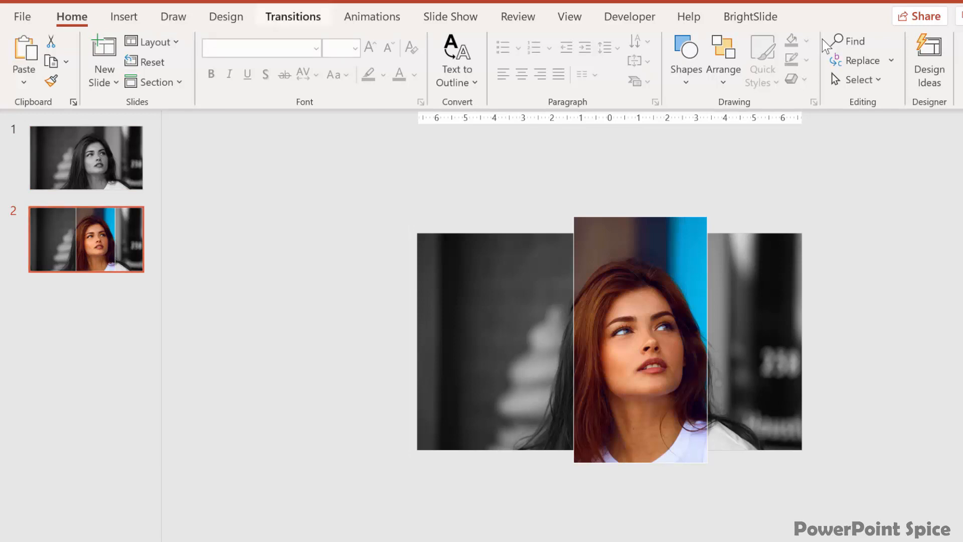
# Apply the Morph transition to slide 2 and preview the strip sliding in over the grayscale photo
pyautogui.click(293, 17)
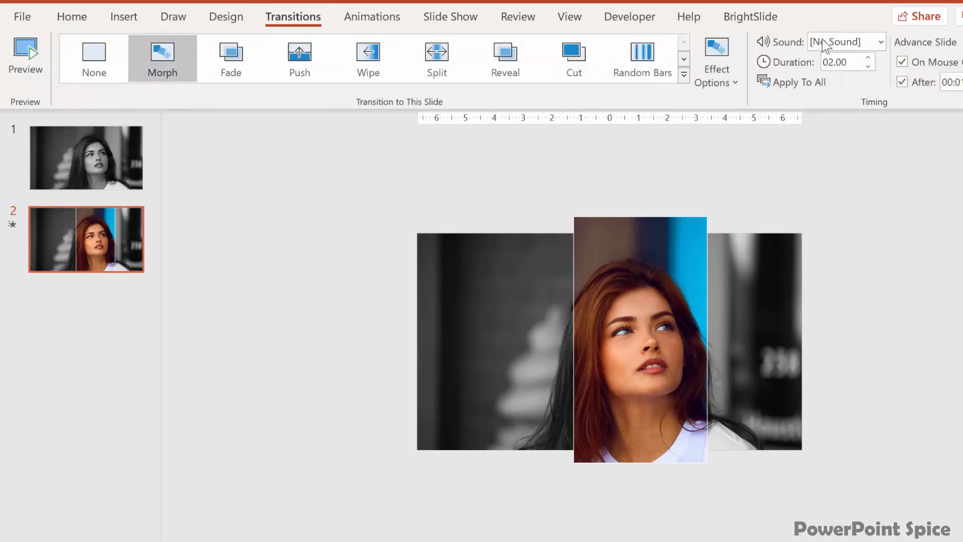
pyautogui.click(25, 56)
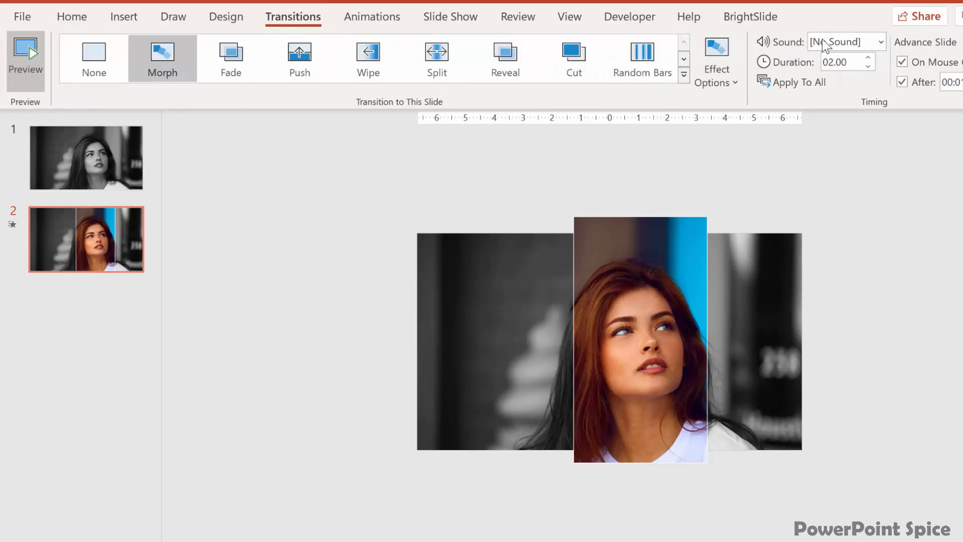
pyautogui.click(25, 55)
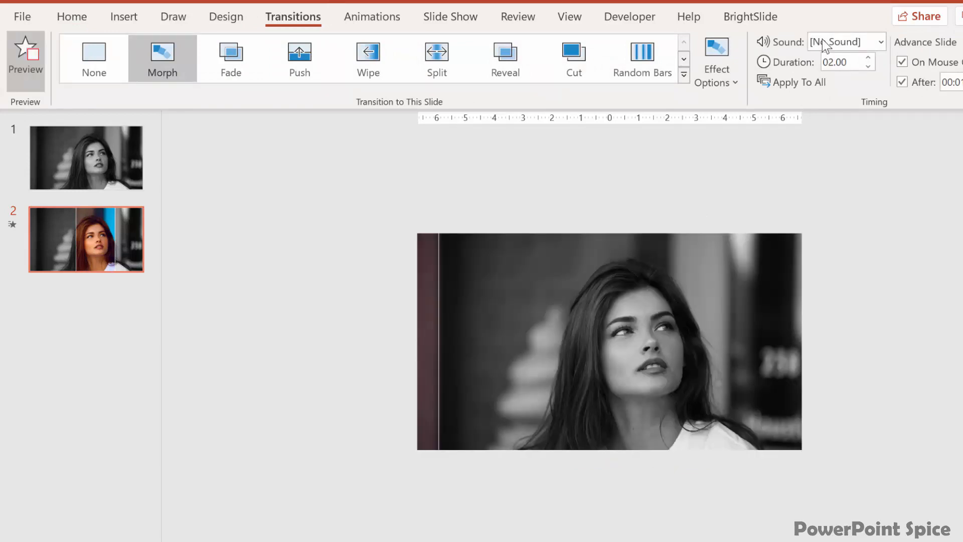
pyautogui.click(25, 59)
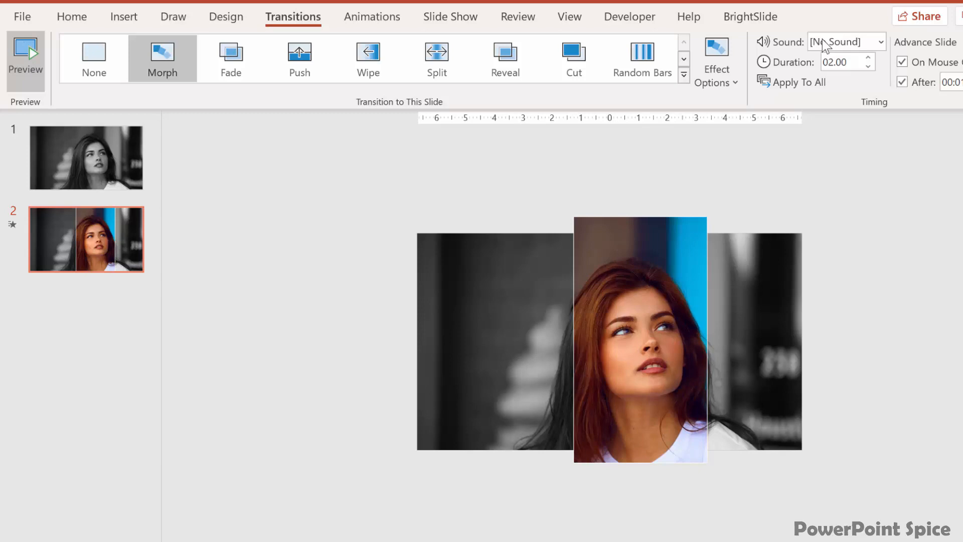
pyautogui.click(372, 16)
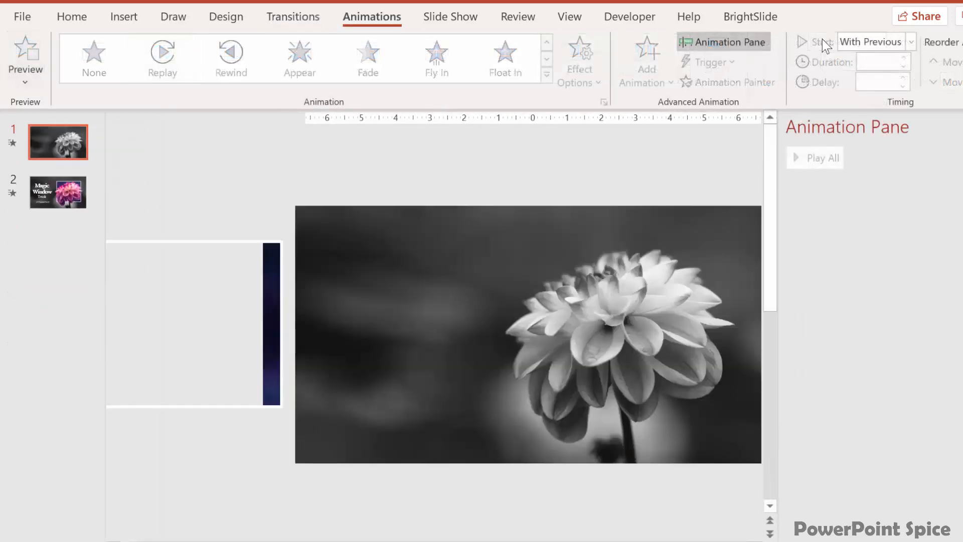
# On the flower deck's slide 2, set the Morph transition duration to 03.75 and preview it
pyautogui.click(57, 191)
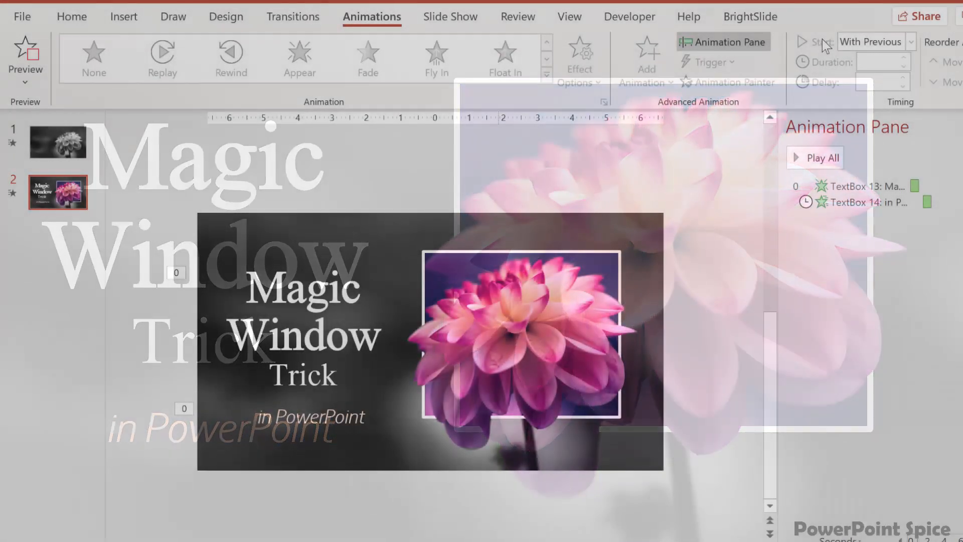
pyautogui.click(522, 334)
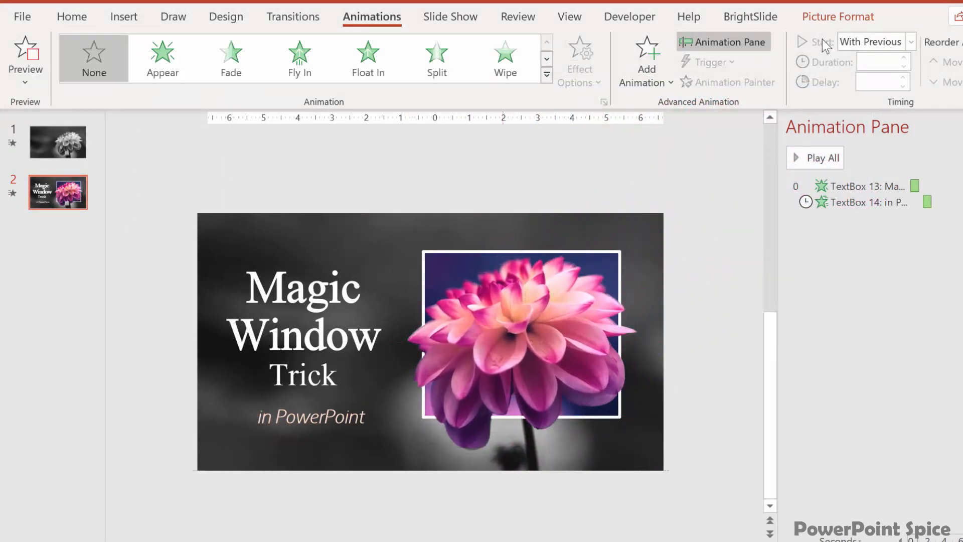
pyautogui.click(522, 338)
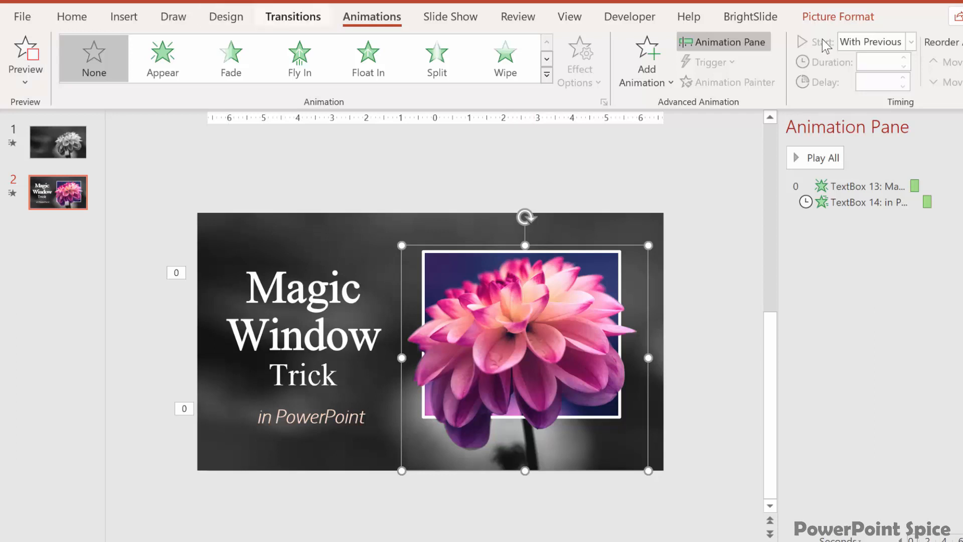
pyautogui.click(293, 17)
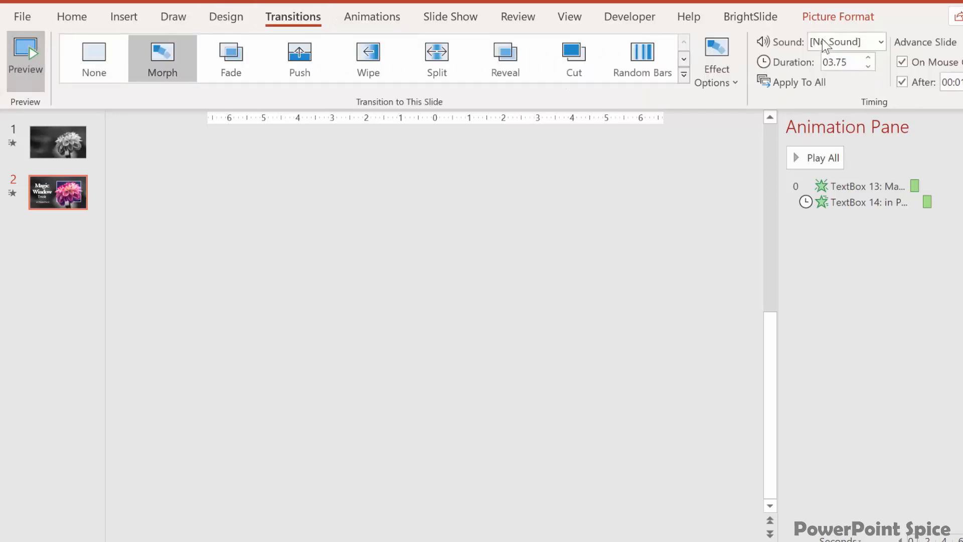